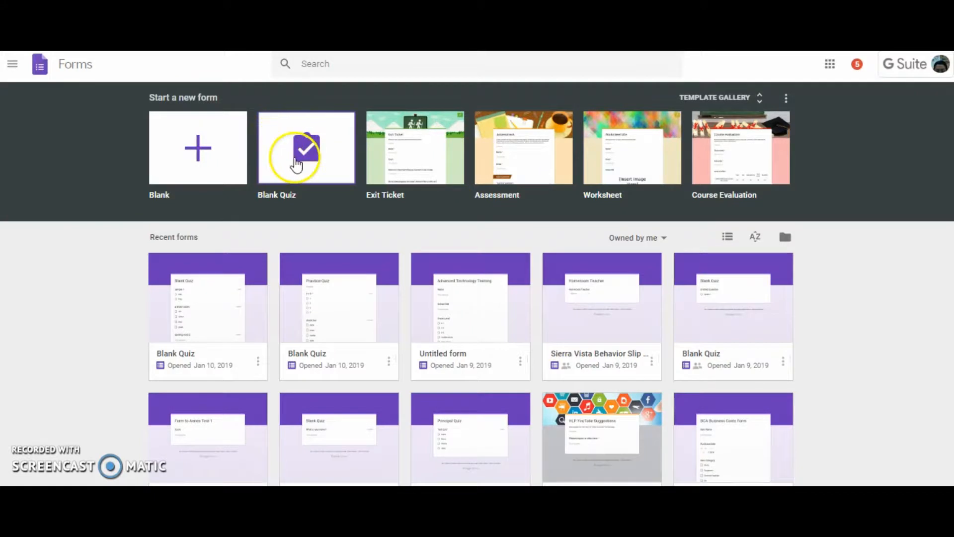
Step: Start a new blank quiz from the Forms home page and select its title for renaming
click(306, 147)
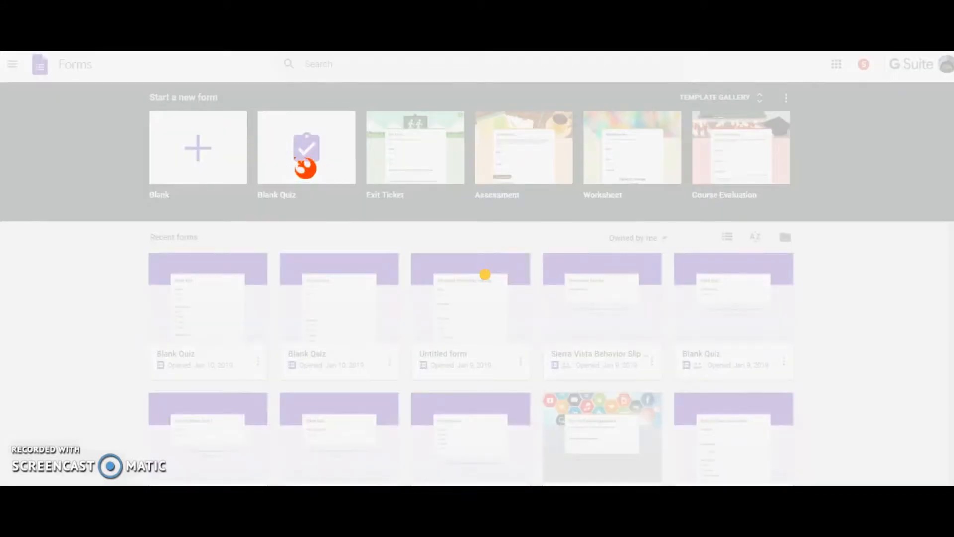
click(485, 275)
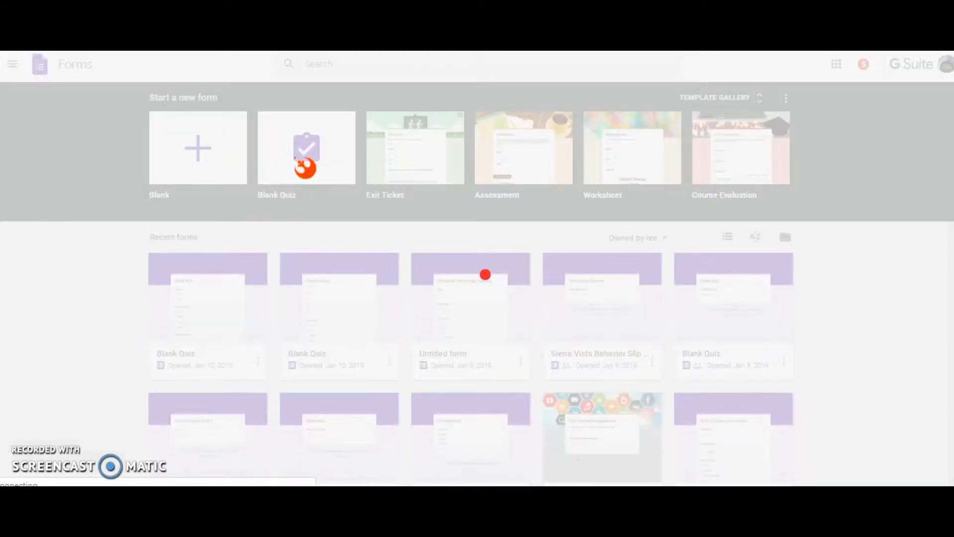
click(306, 147)
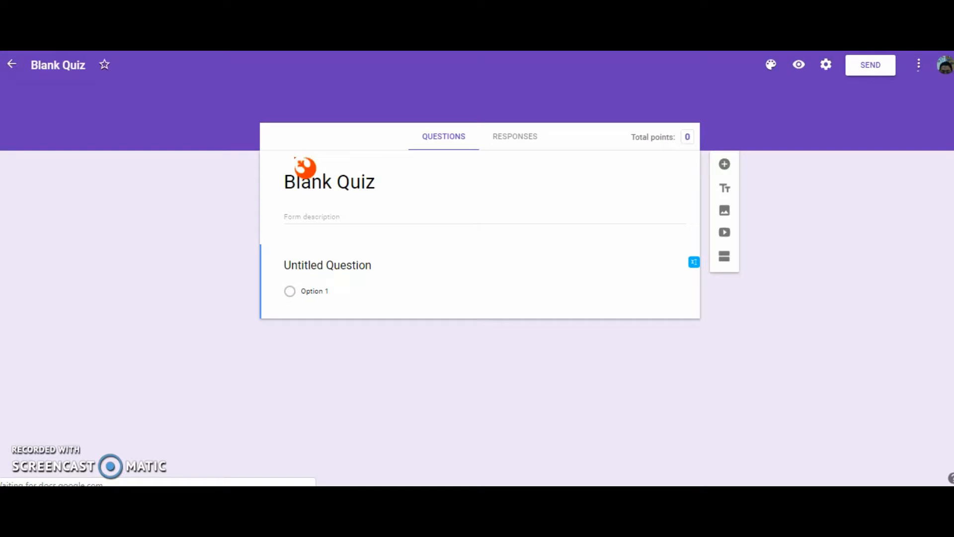
click(327, 264)
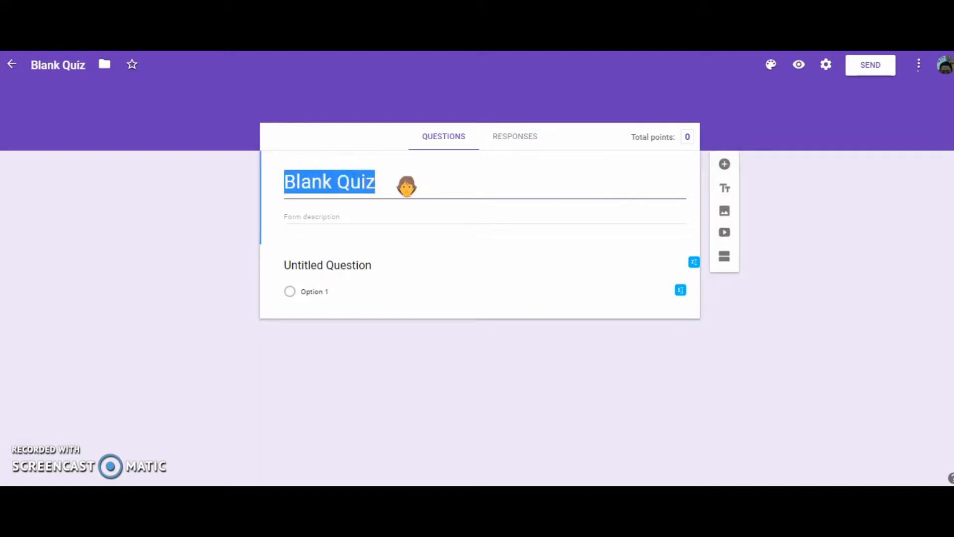
Step: Rename the quiz title from 'Blank Quiz' to 'Test Quiz 1'
text(Test)
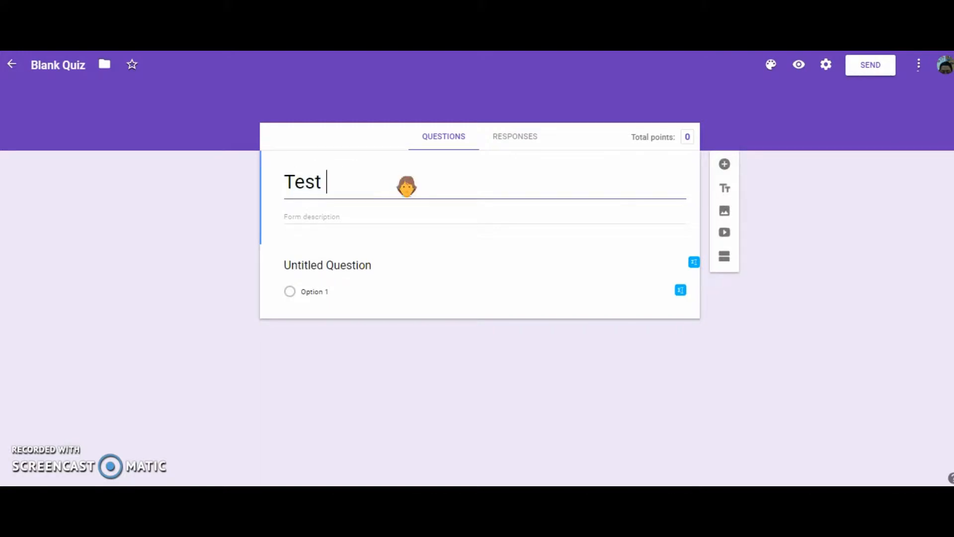
text(Quiz 1)
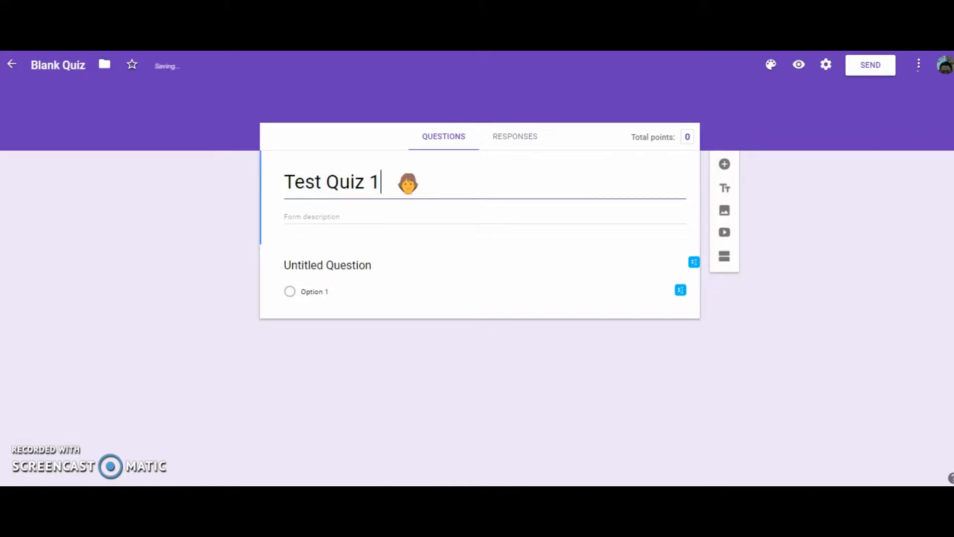
click(327, 264)
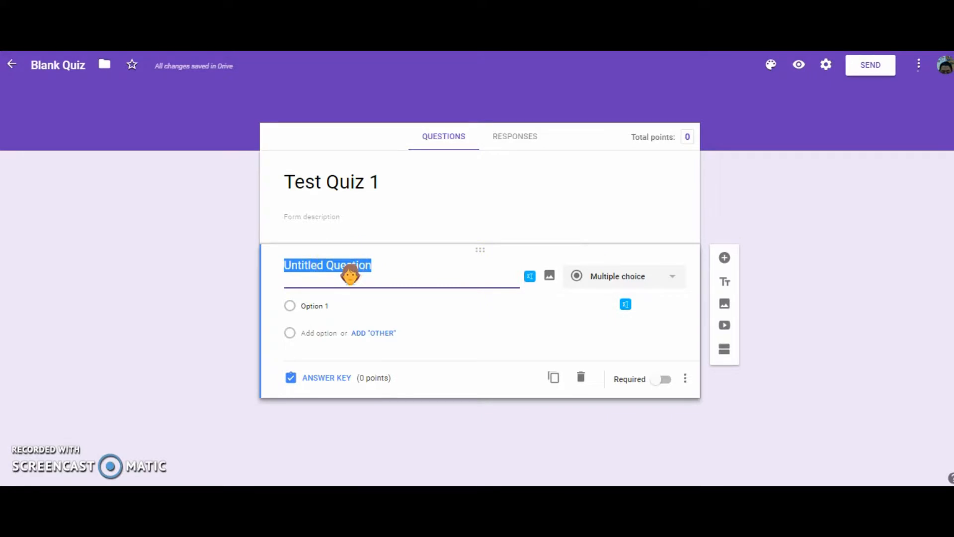
Step: Write the multiple-choice question 'What is your favorite color' with options red, blue and green
text(What is your)
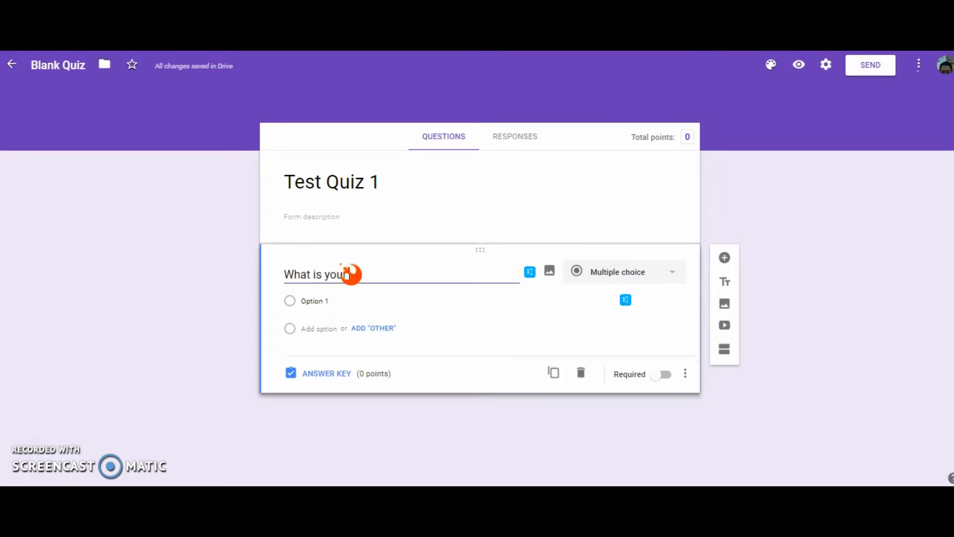
text(favorite color)
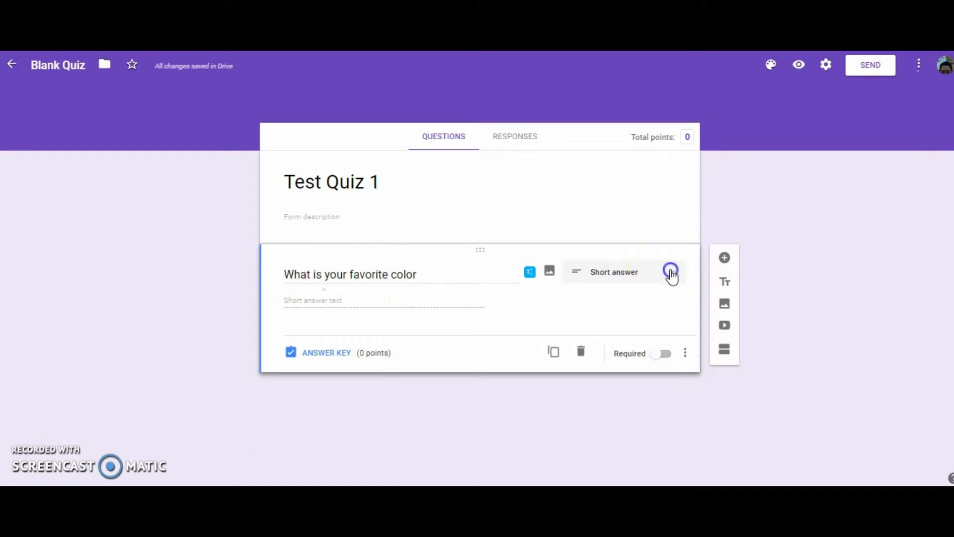
click(670, 271)
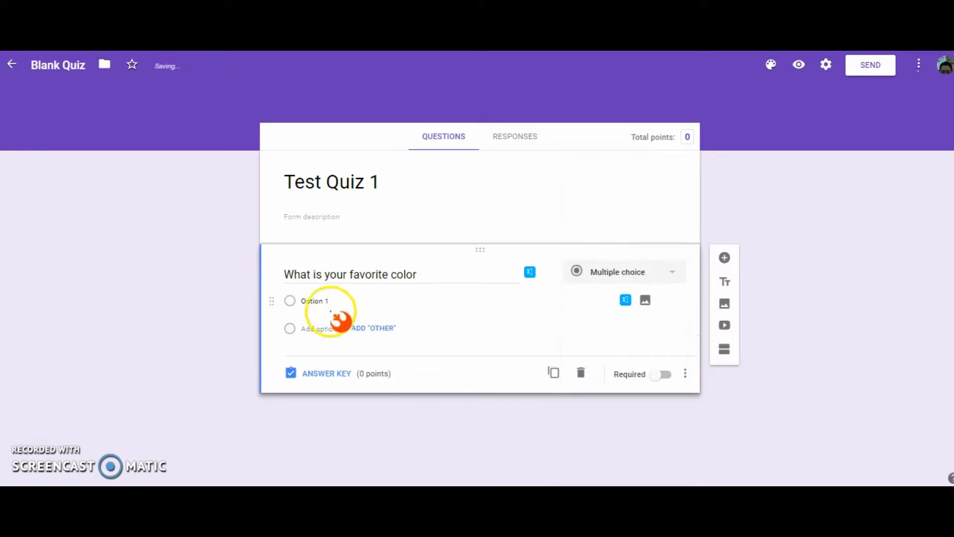
text(red)
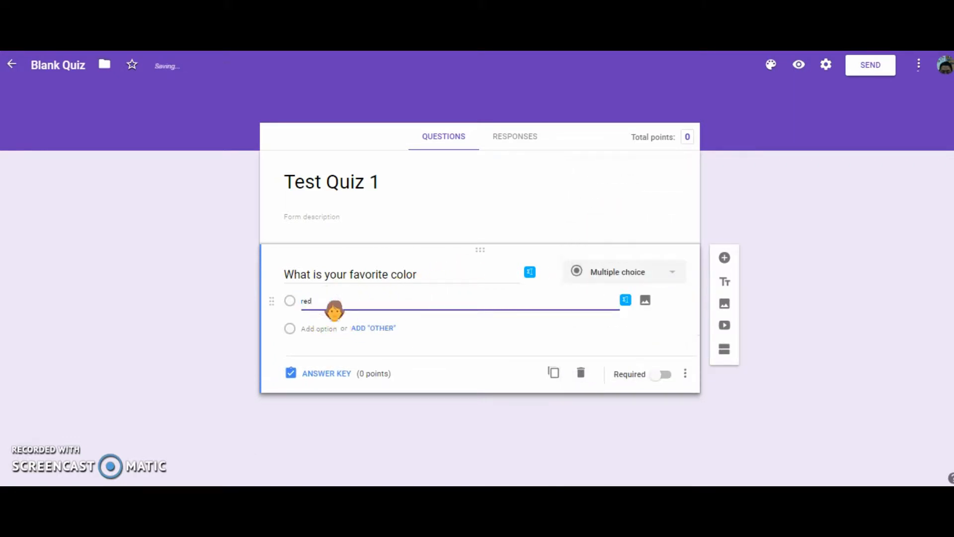
text(blue)
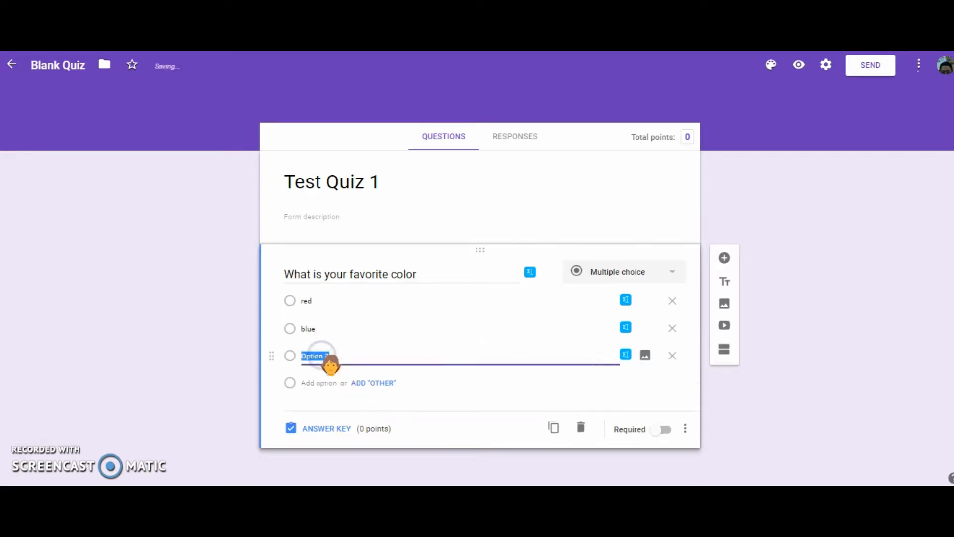
text(green)
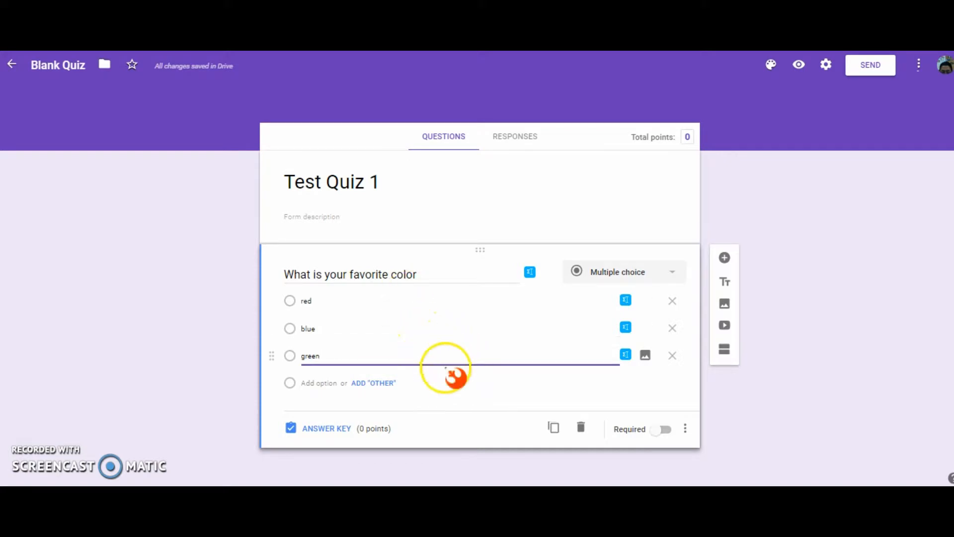
click(326, 427)
text(1)
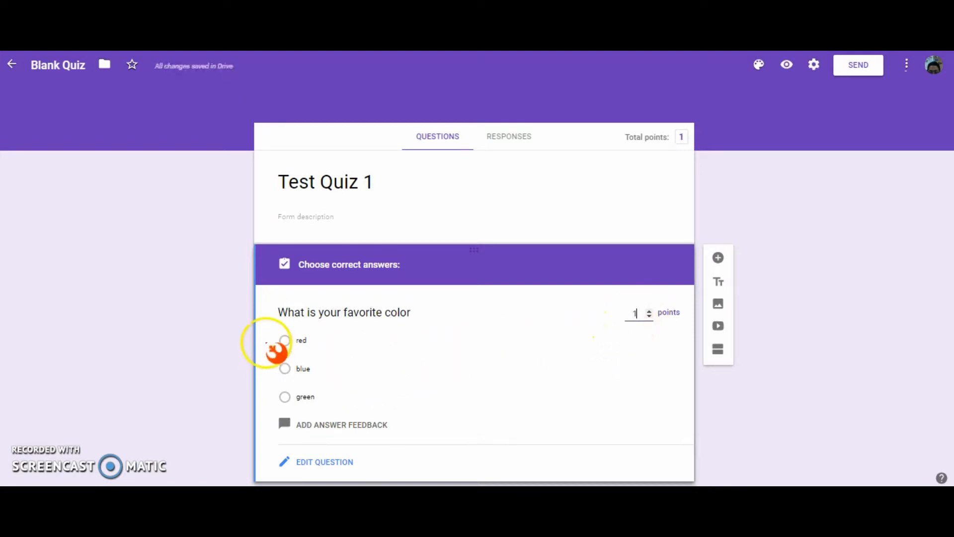
Step: Mark blue as the correct answer worth 1 point and begin adding answer feedback
click(285, 367)
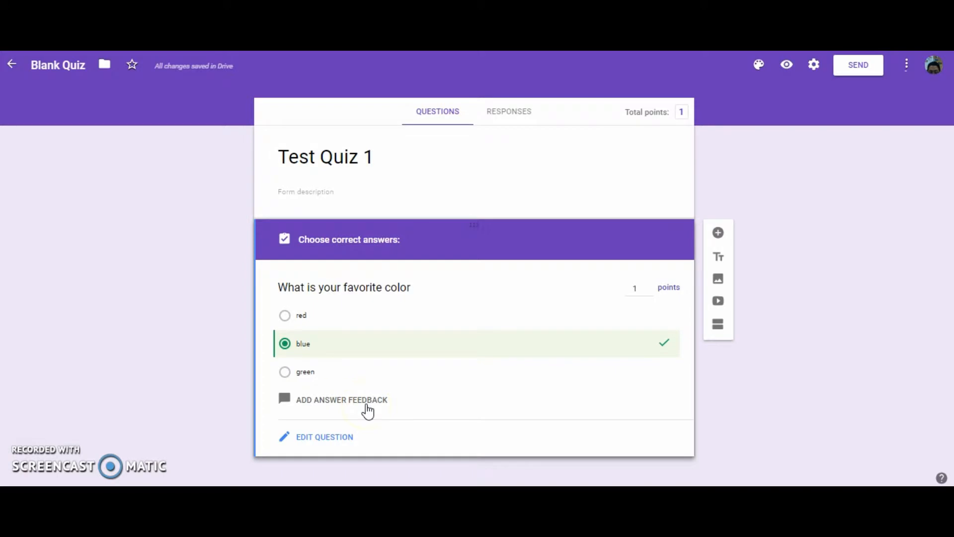
click(341, 400)
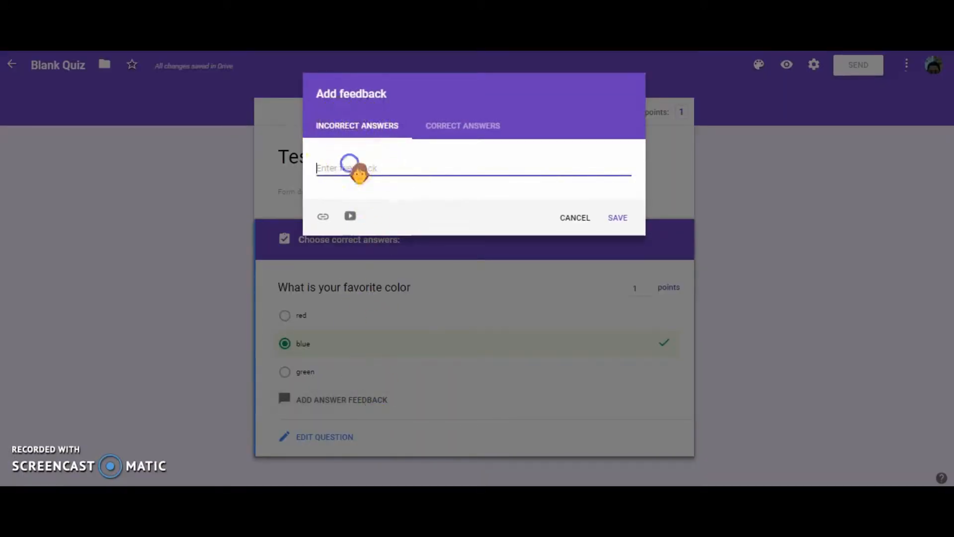
Step: Save 'try again' as the incorrect-answer feedback for the color question
text(try again)
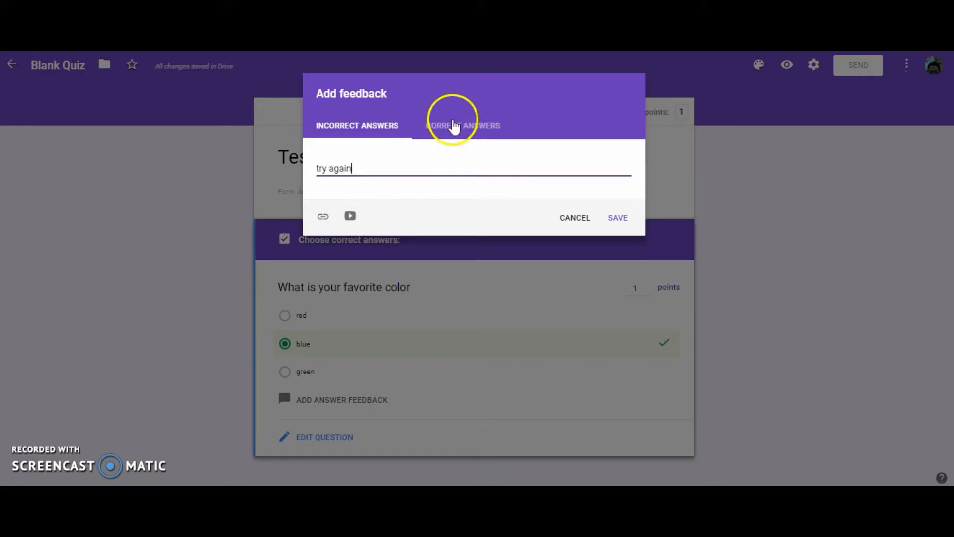
click(462, 125)
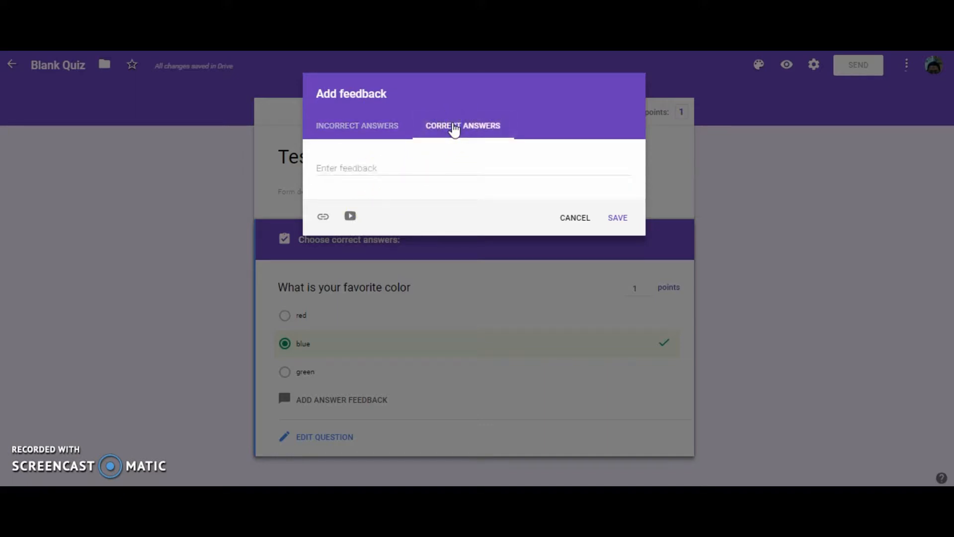
click(462, 125)
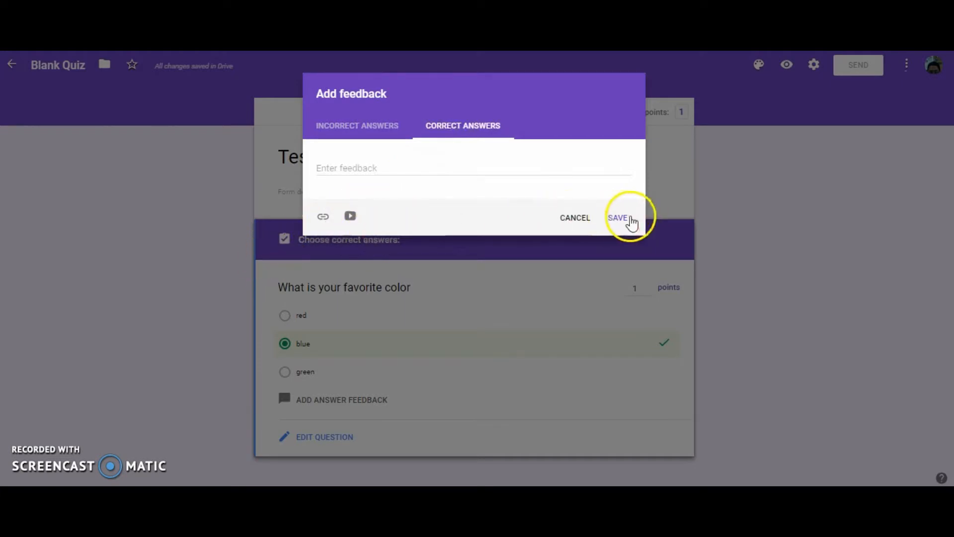
click(617, 218)
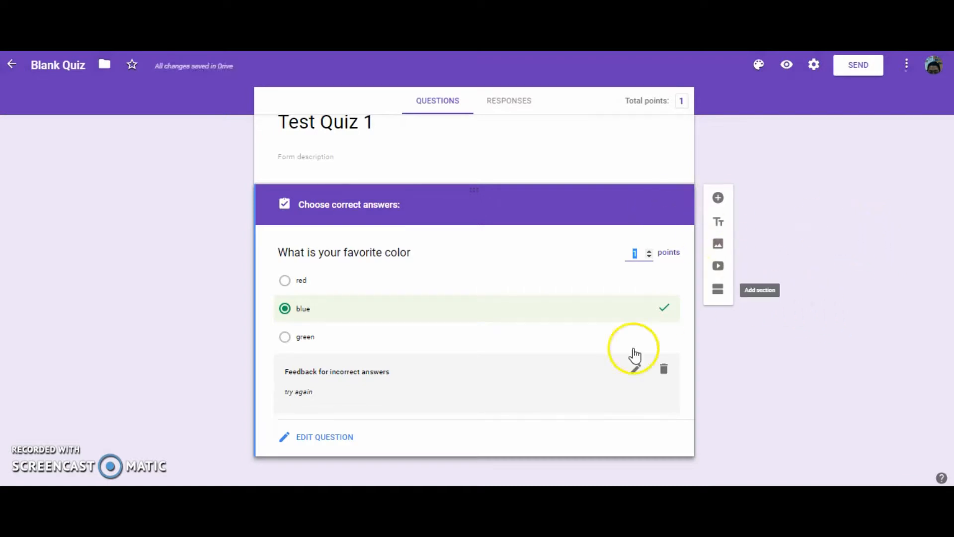
Step: Add a second question below the color question and set its type to Checkboxes
click(324, 436)
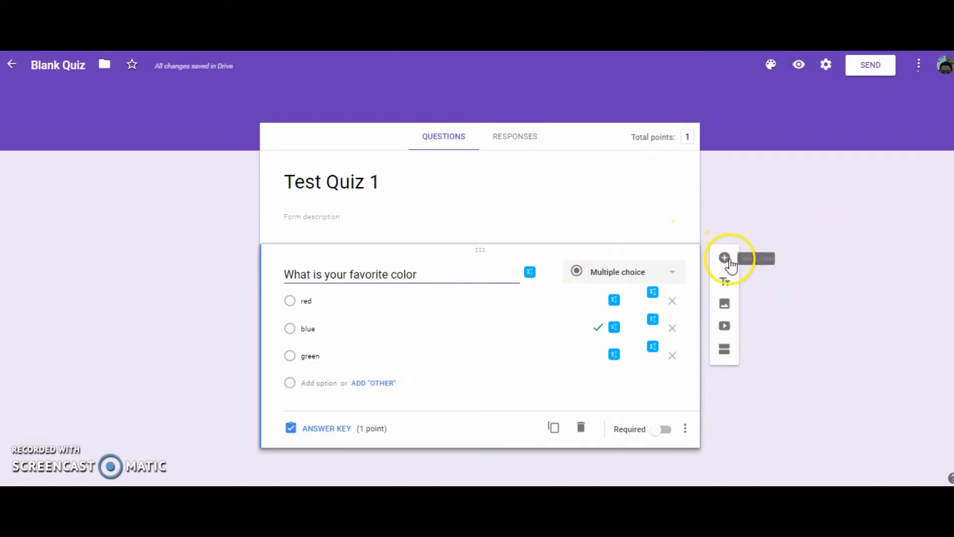
click(725, 259)
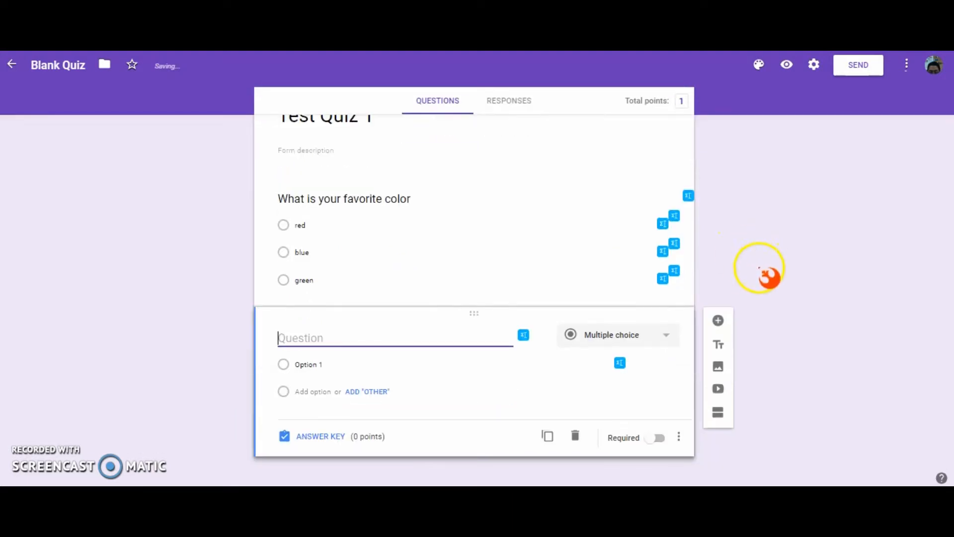
click(616, 335)
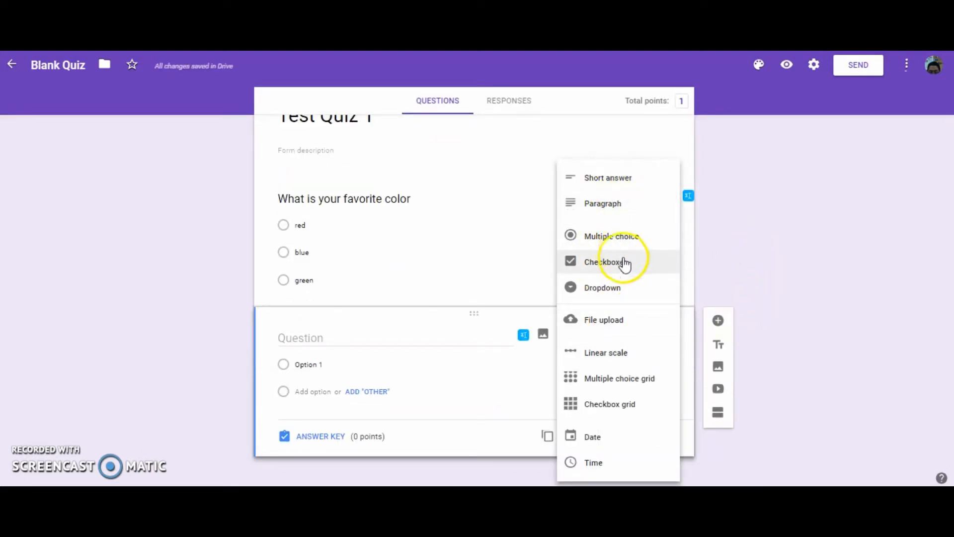
click(609, 261)
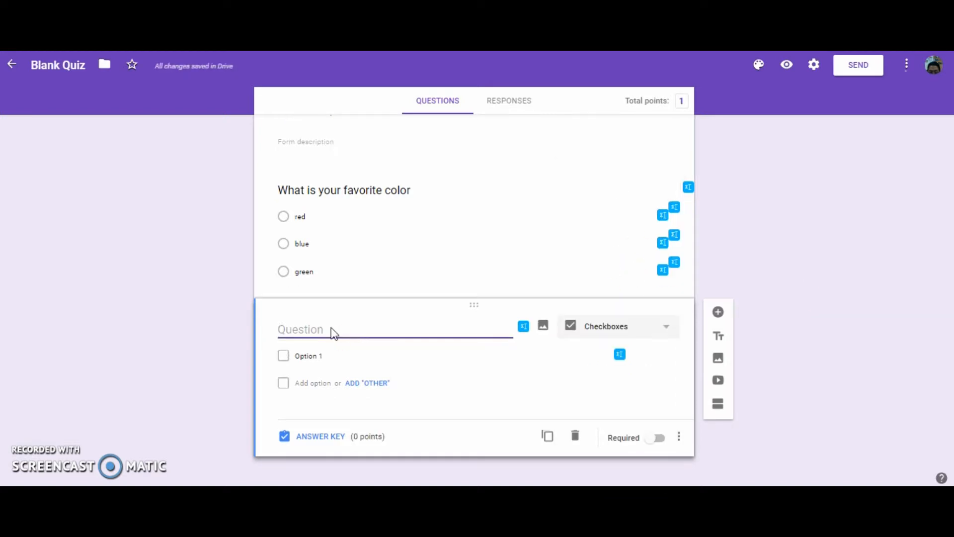
mouse_move(341, 338)
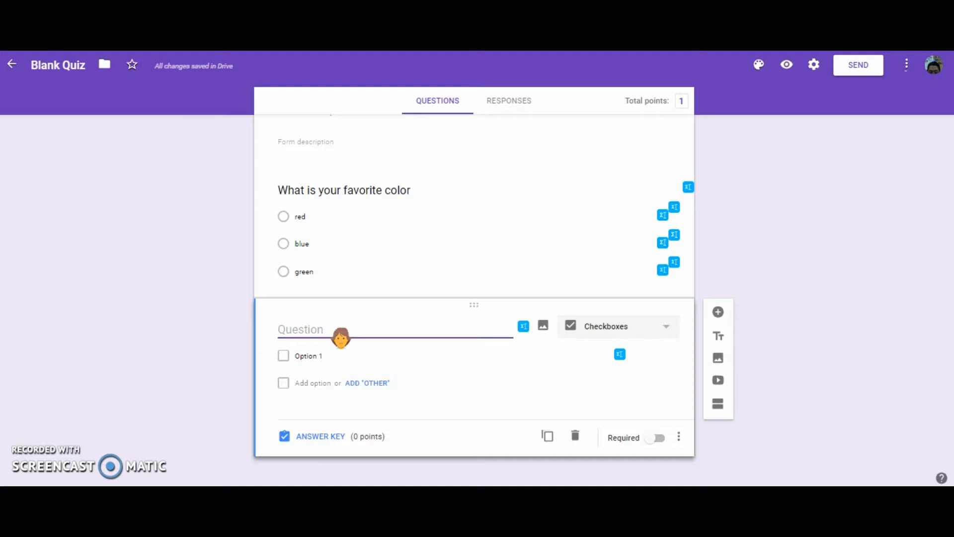
click(300, 329)
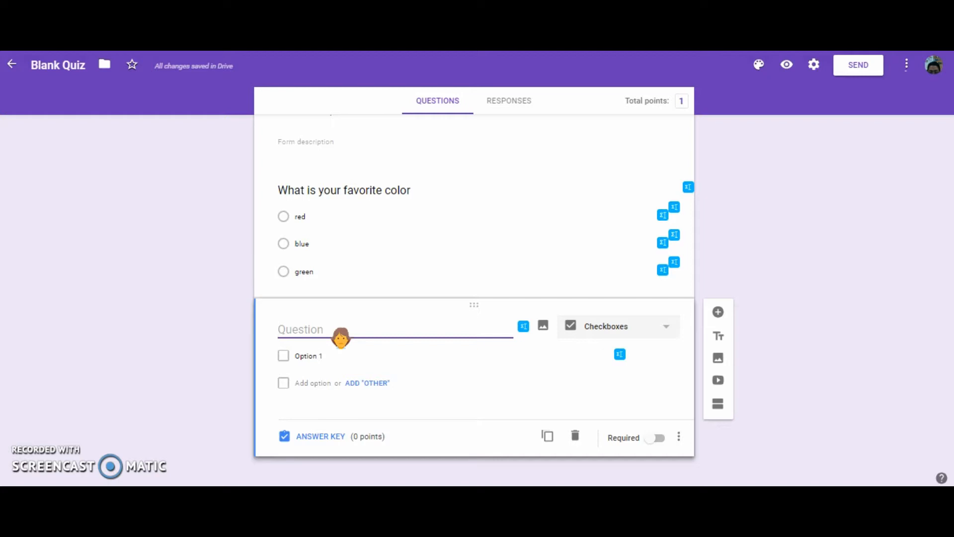
click(300, 329)
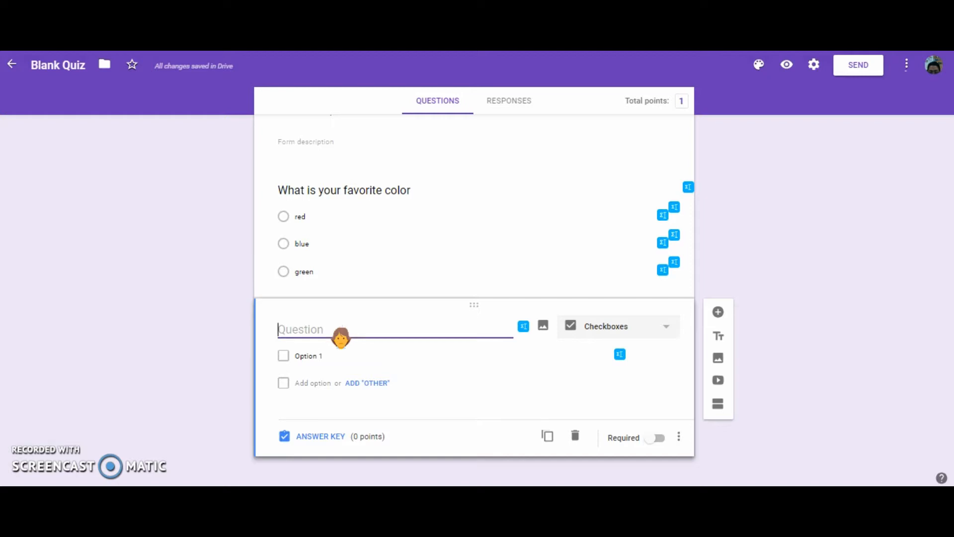
Step: Title the checkbox question 'even numbers' with options 2, 3, 4 and 5
text(even numbers)
text(5)
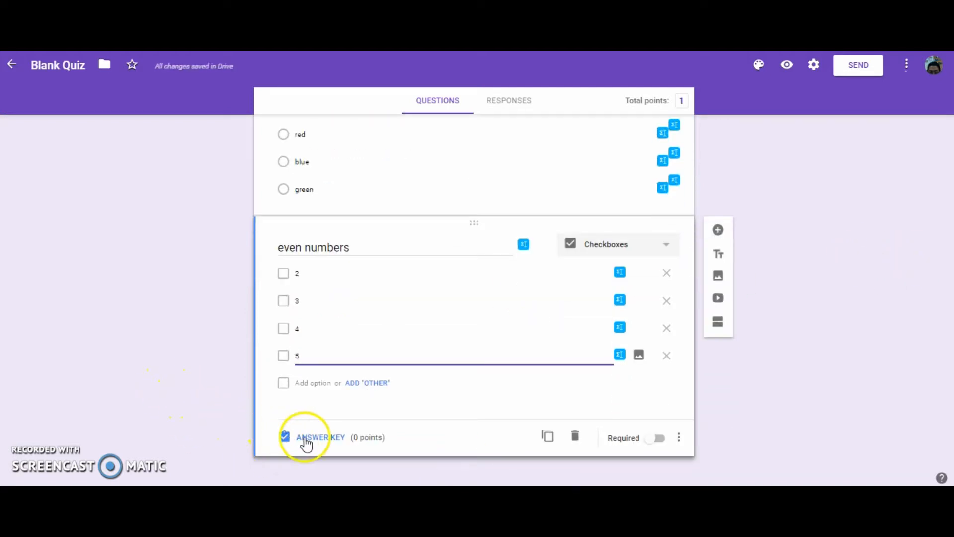
Step: Mark 2 and 4 correct on the even numbers question, worth 2 points, and add a short-answer question
click(320, 436)
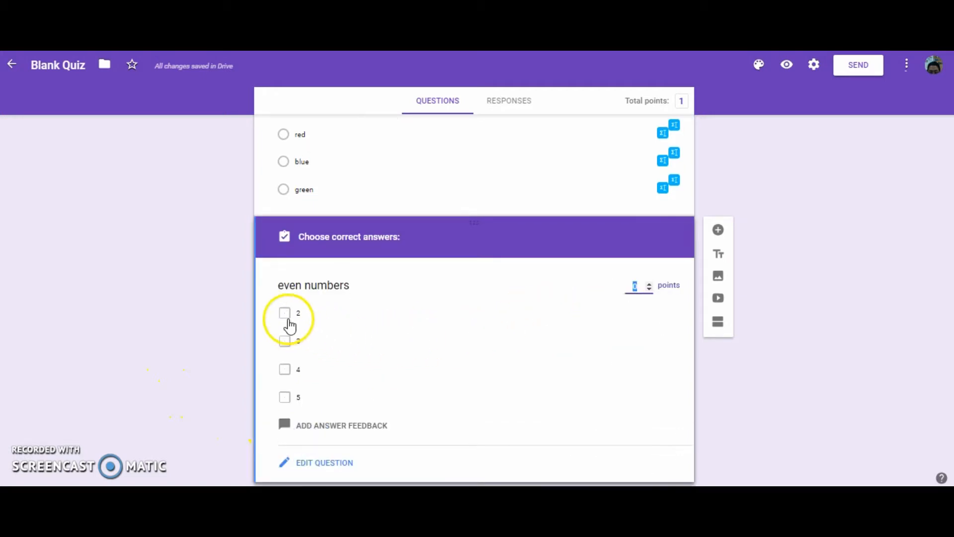
click(284, 369)
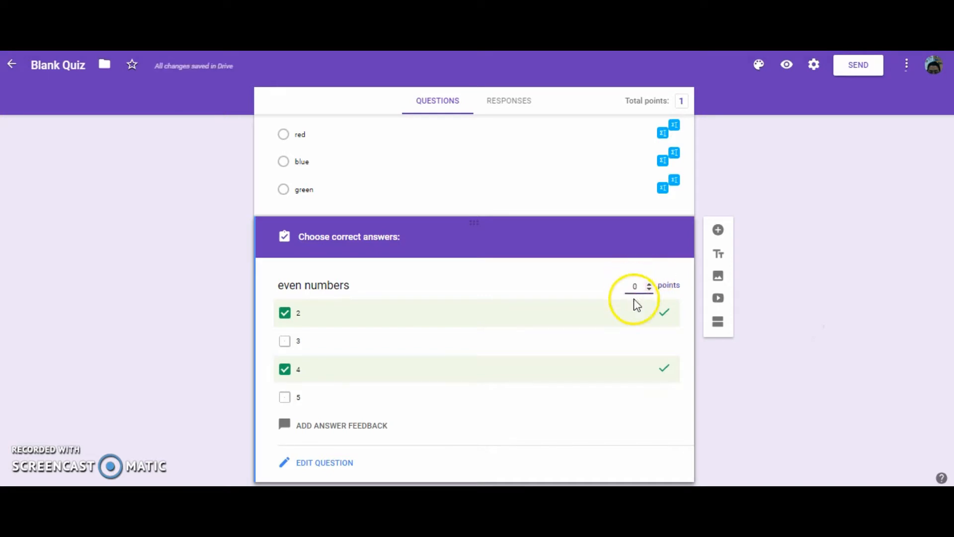
text(2)
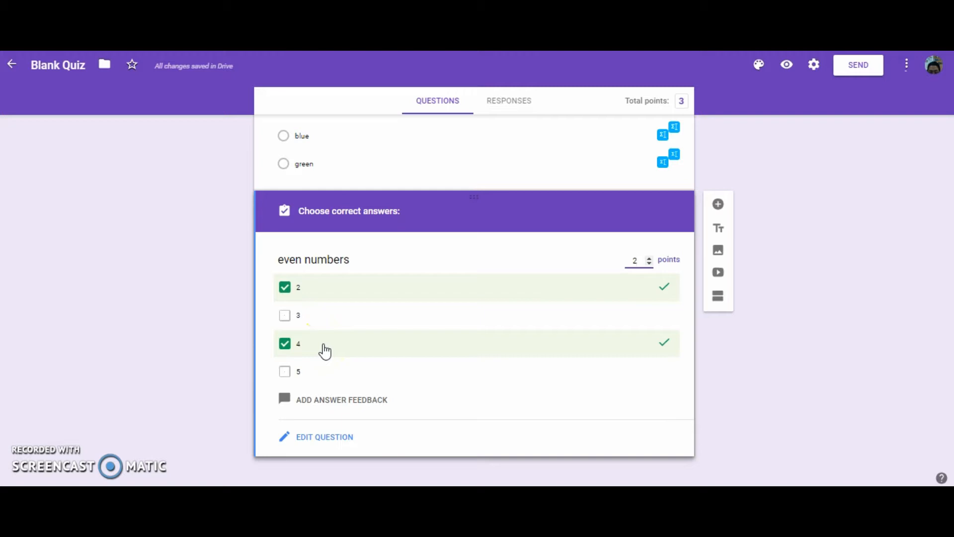
click(635, 260)
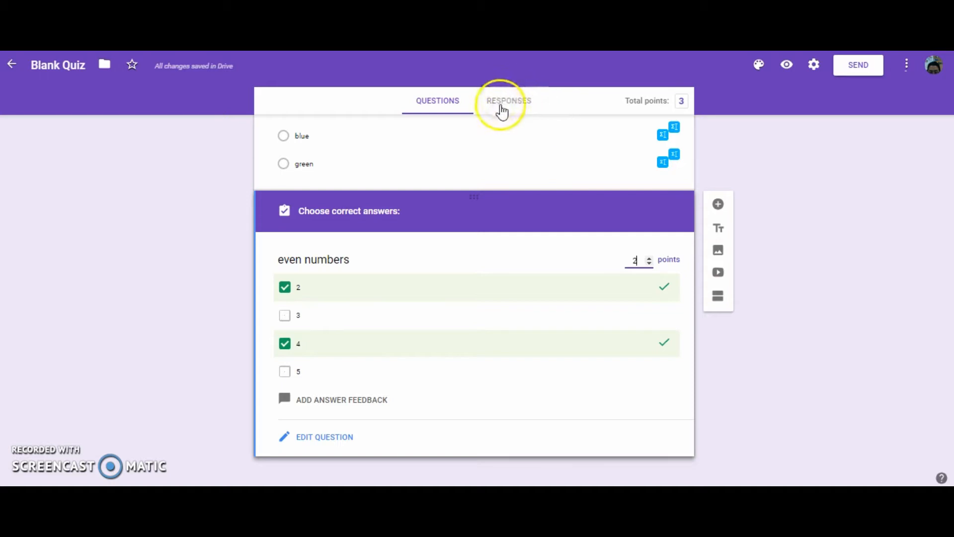
mouse_move(520, 110)
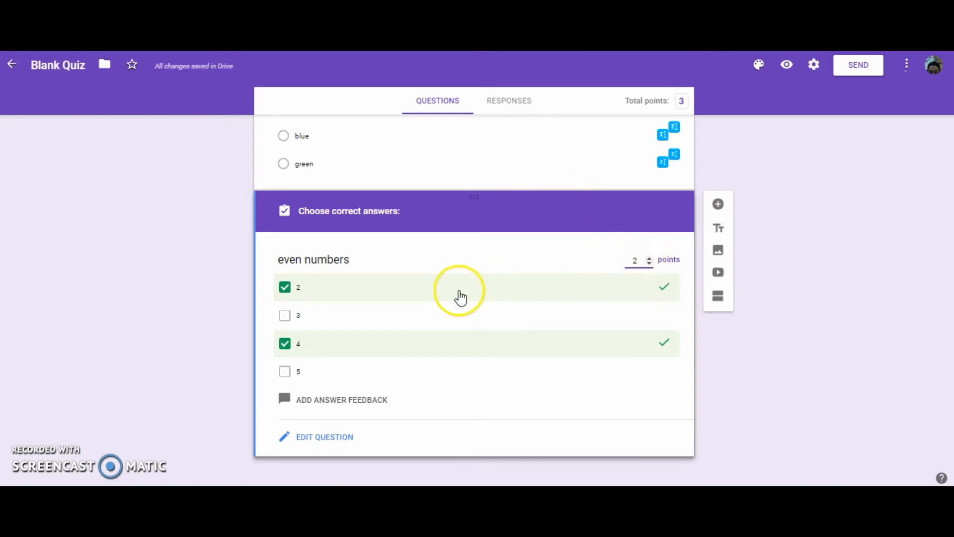
mouse_move(406, 299)
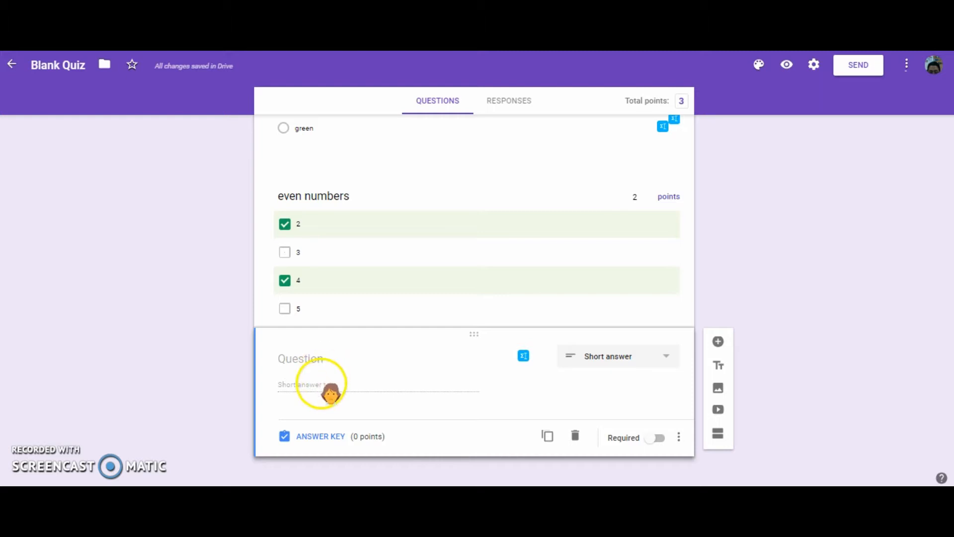
Step: Title the short-answer question 'Spell your name' and open its answer key
click(329, 358)
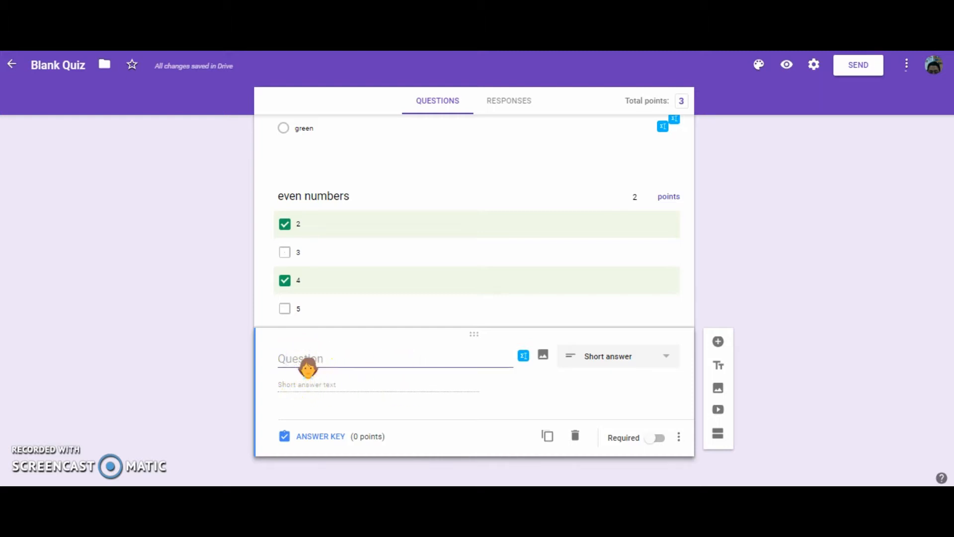
text(Spell your name)
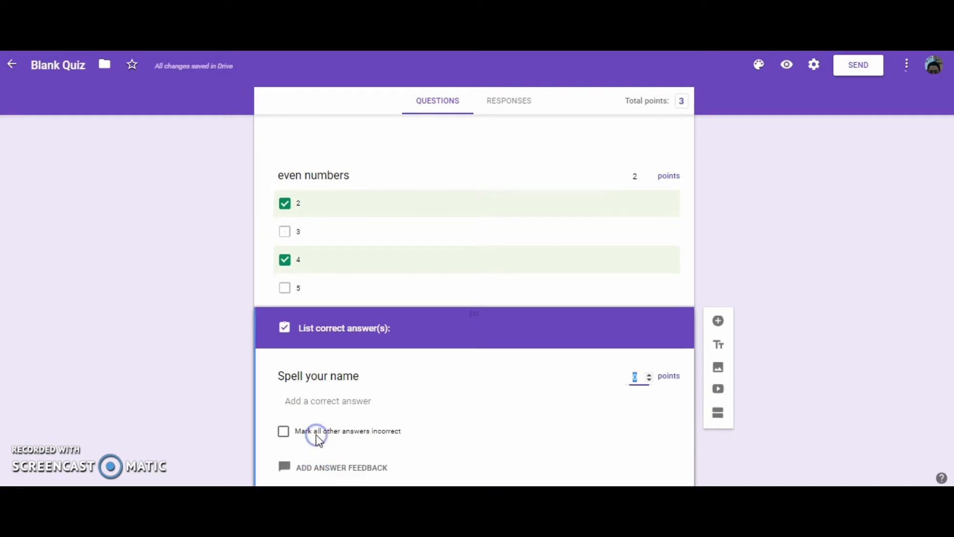
Step: Accept 'Robert' and 'robert' as correct answers, adding then removing 'robErt'
text(Robert)
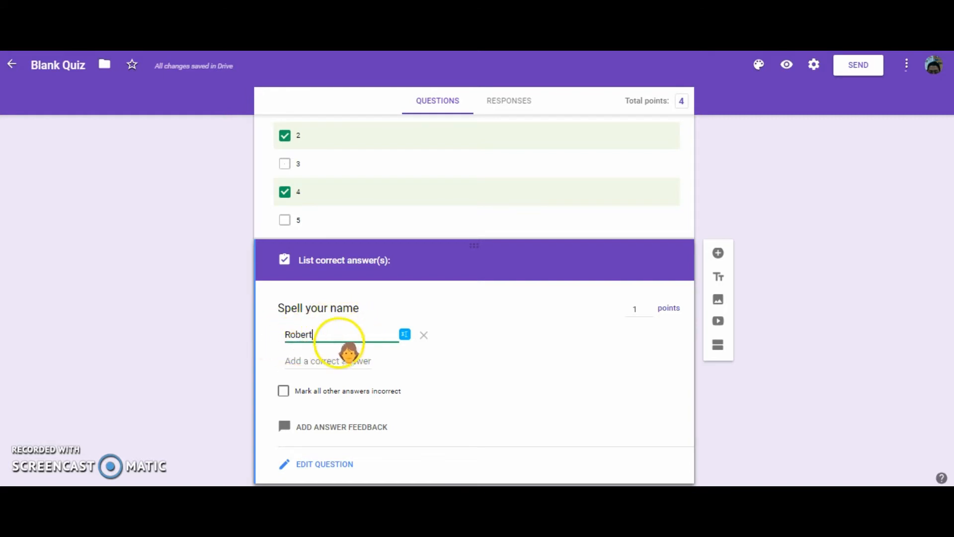
click(327, 360)
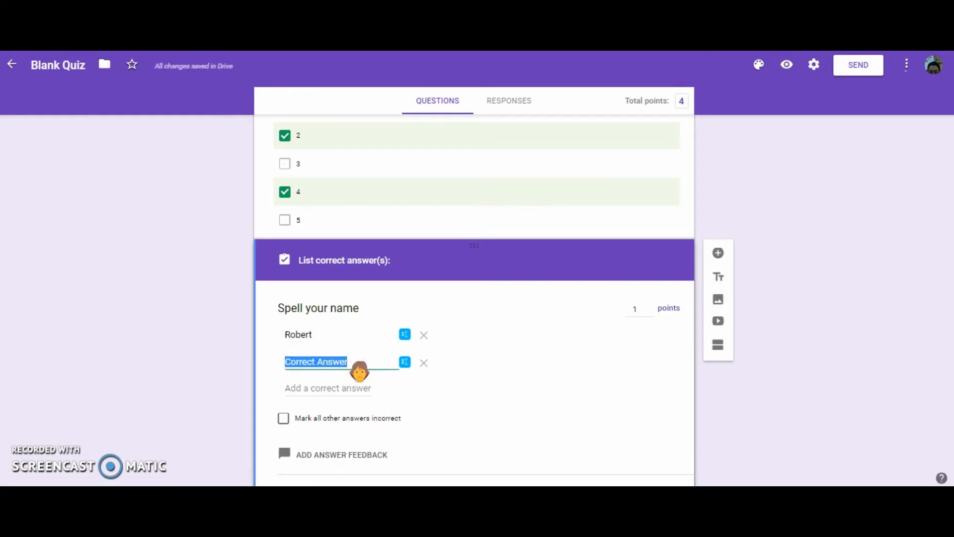
text(robert)
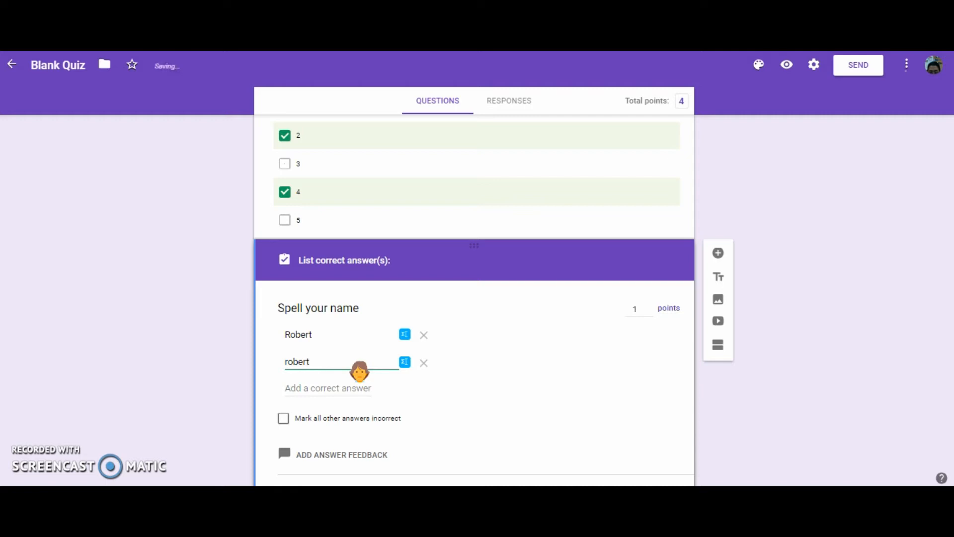
click(327, 387)
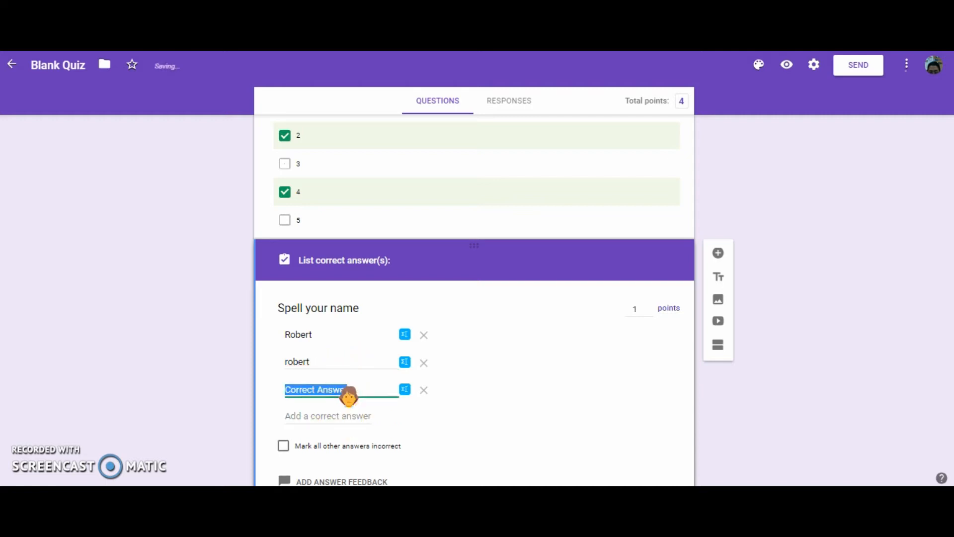
text(robE)
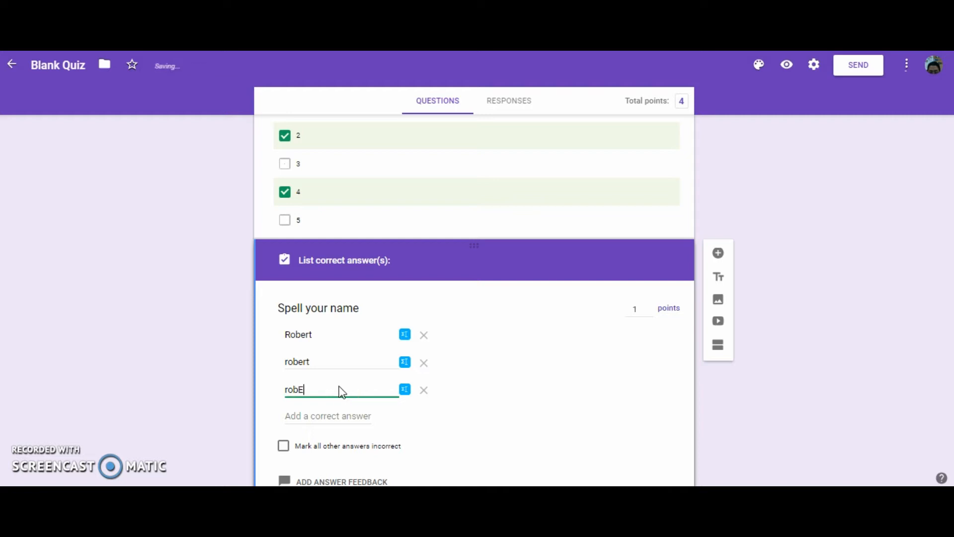
text(rt)
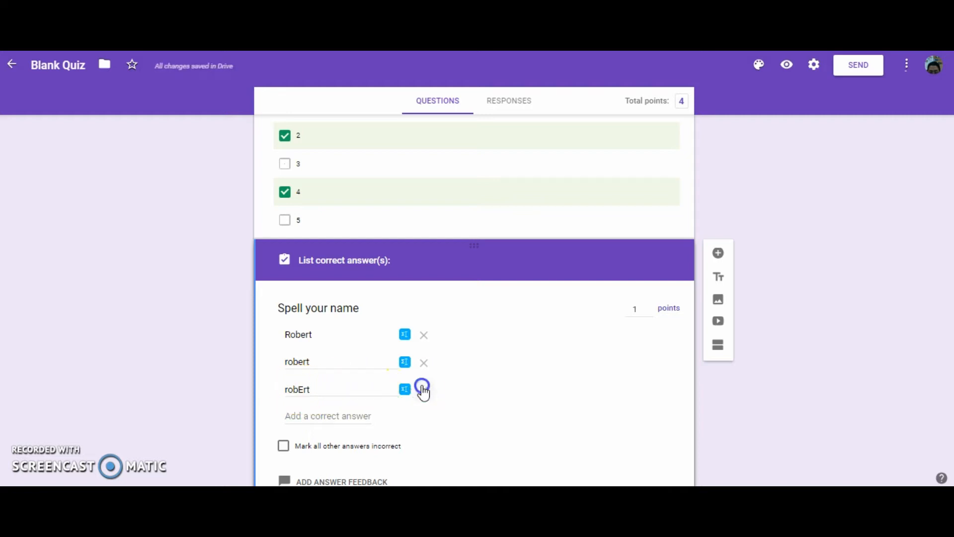
click(423, 389)
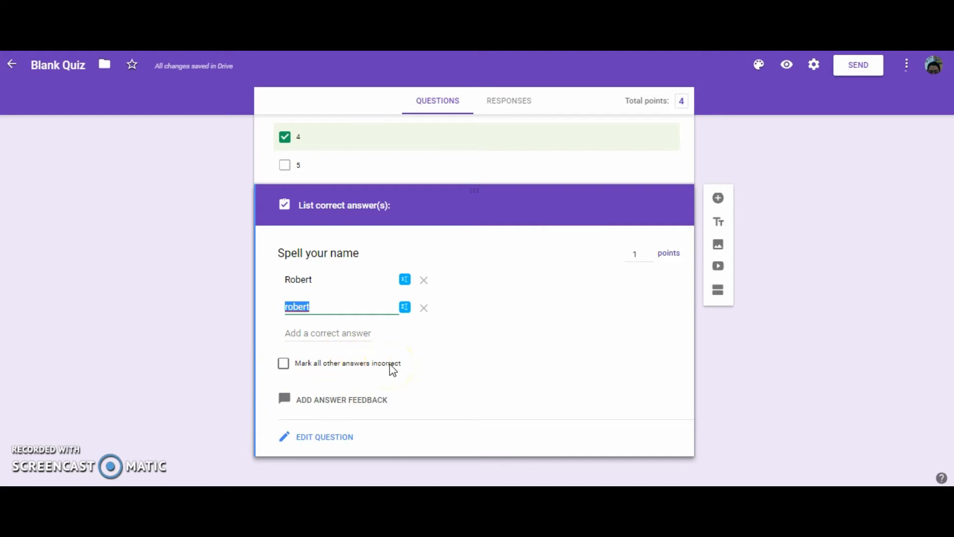
Step: Leave 'Mark all other answers incorrect' unticked for the name question, keeping the quiz at 4 points
click(283, 363)
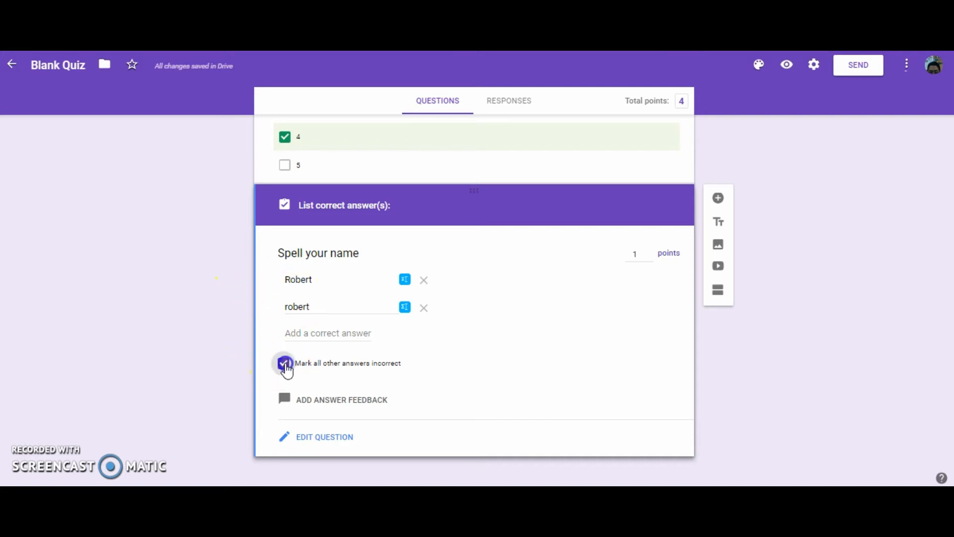
click(284, 363)
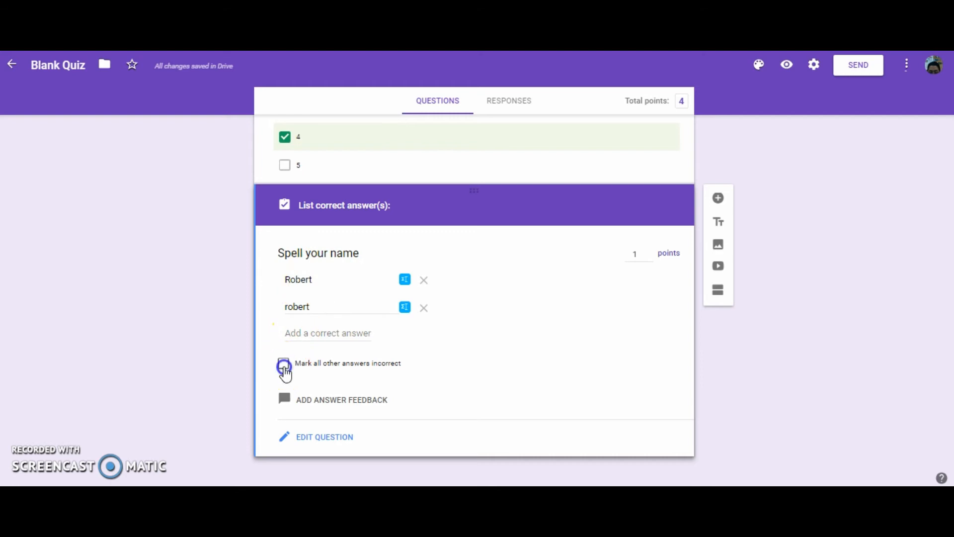
click(284, 363)
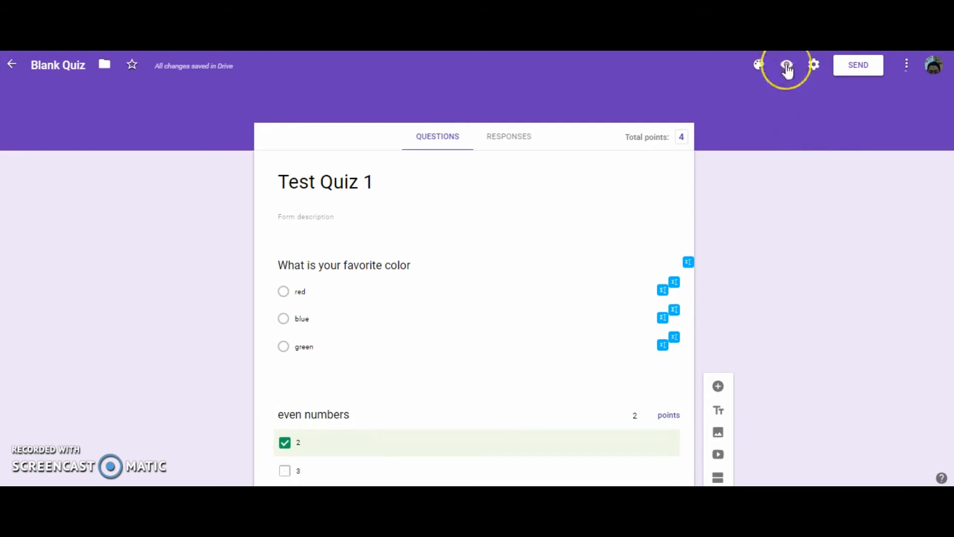
Step: Preview the quiz as a respondent, choosing blue and ticking only 2 as even
click(787, 64)
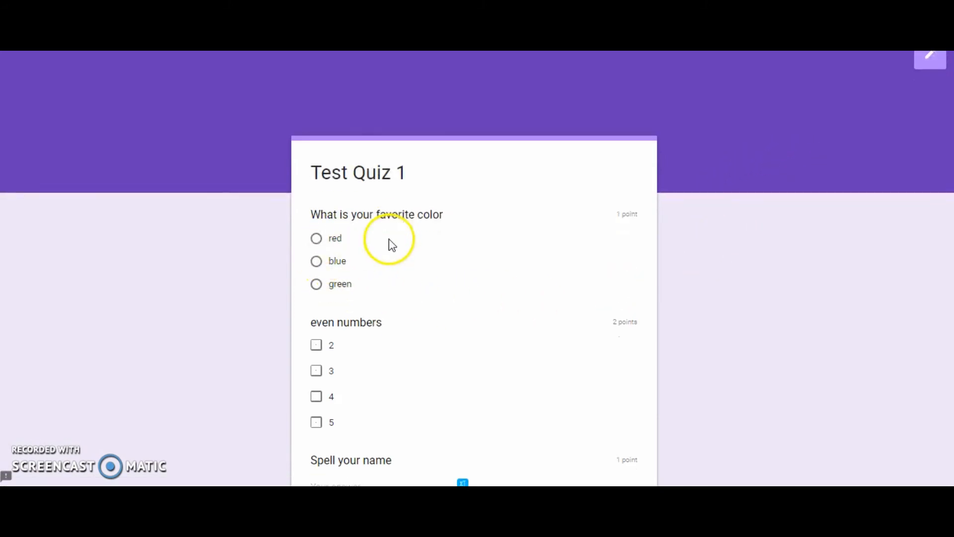
scroll(down, 3)
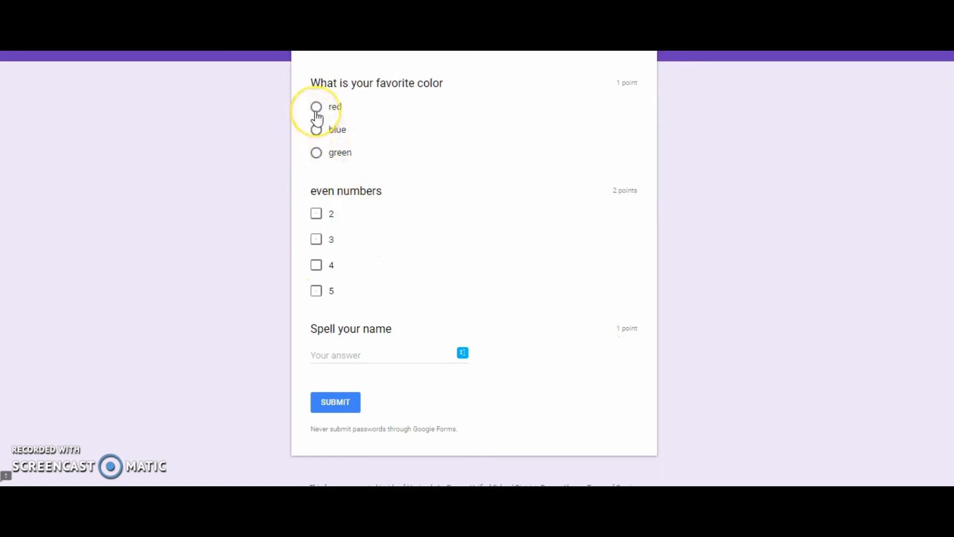
click(316, 129)
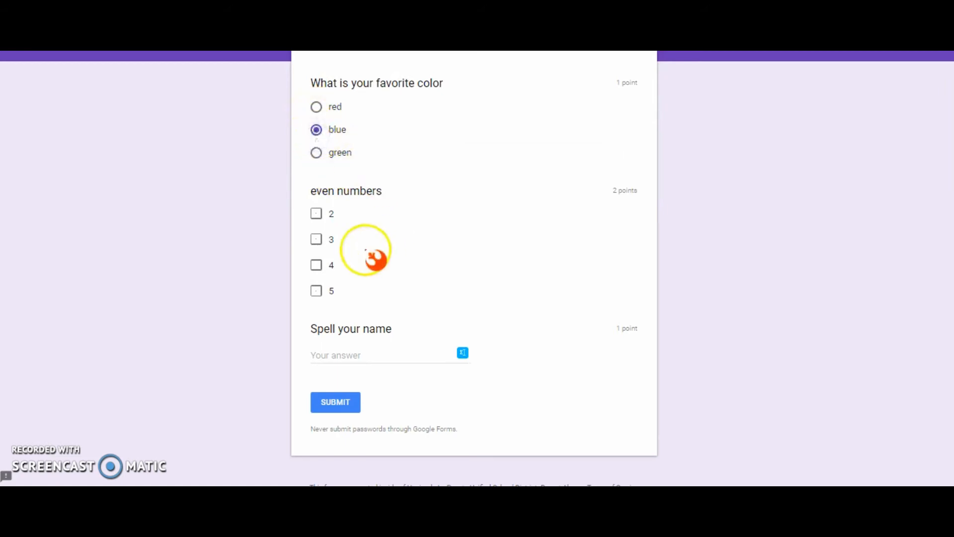
click(316, 212)
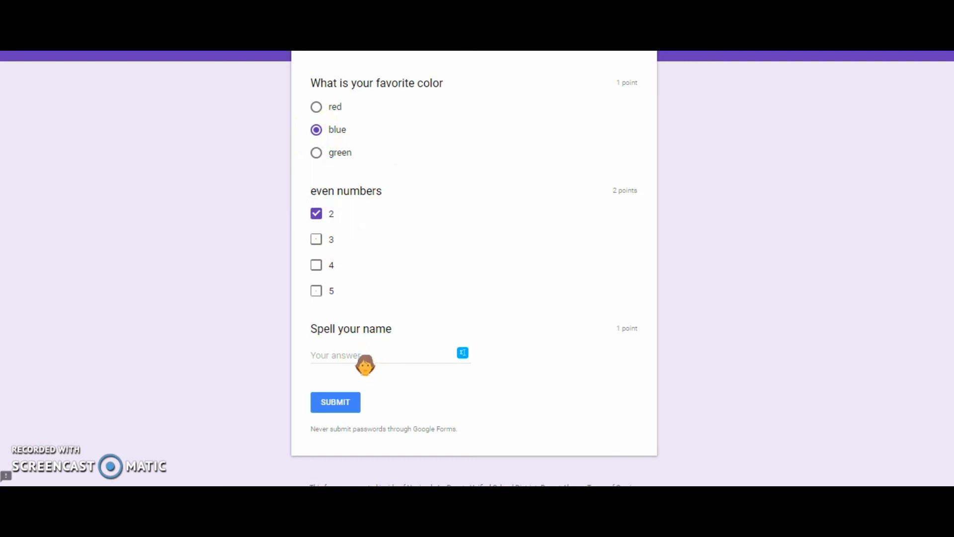
Step: Answer the name question with 'Ricardo' and submit the test response
click(389, 355)
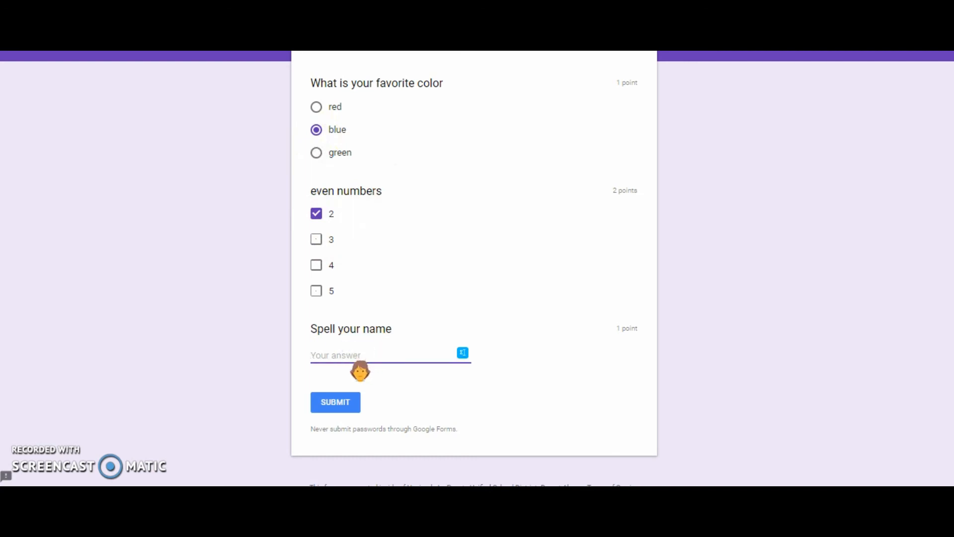
text(Ricardo)
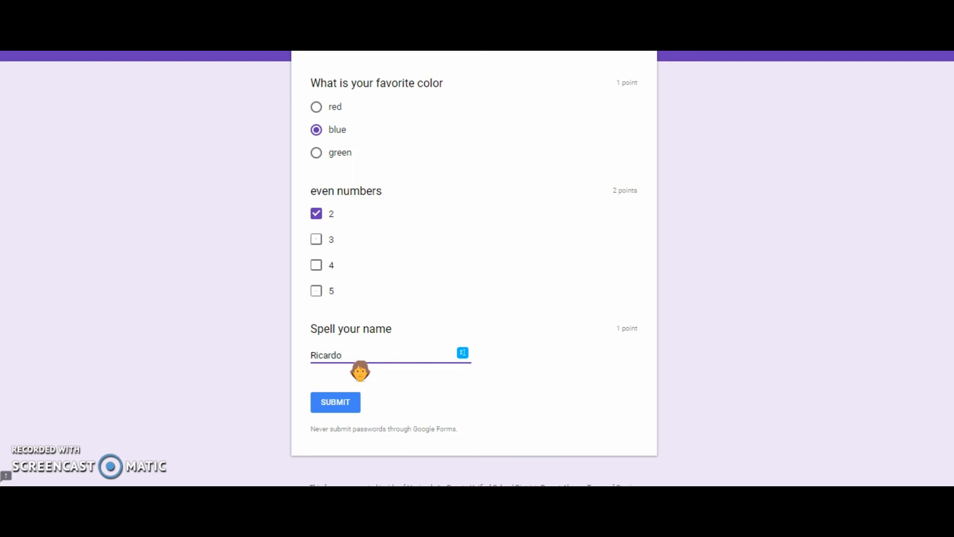
click(334, 402)
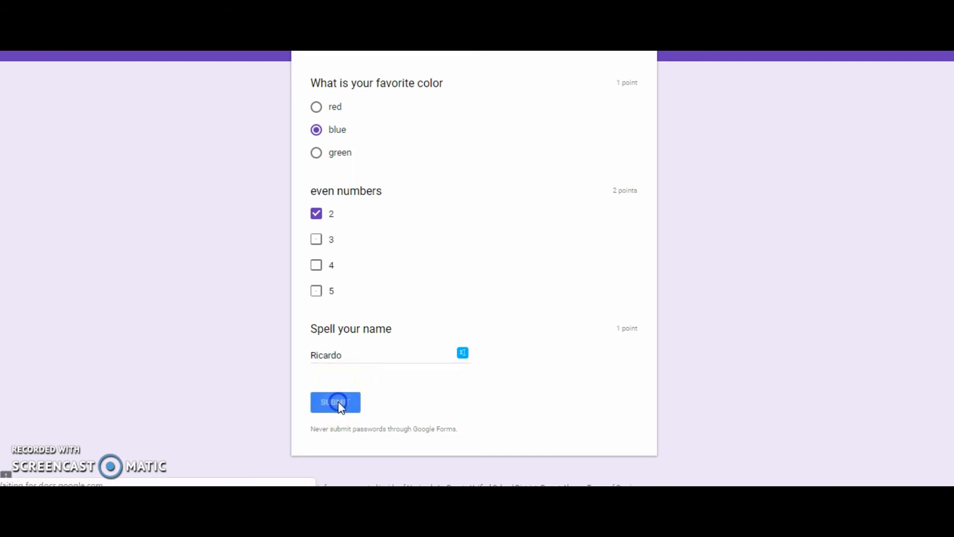
click(335, 402)
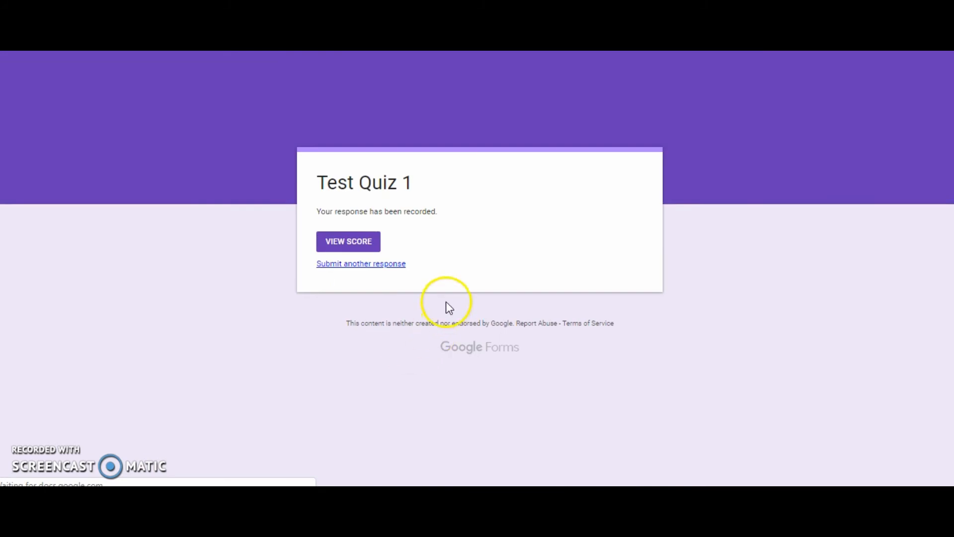
Step: View the submitted response's 1/4 score and scroll through the graded answers
click(348, 240)
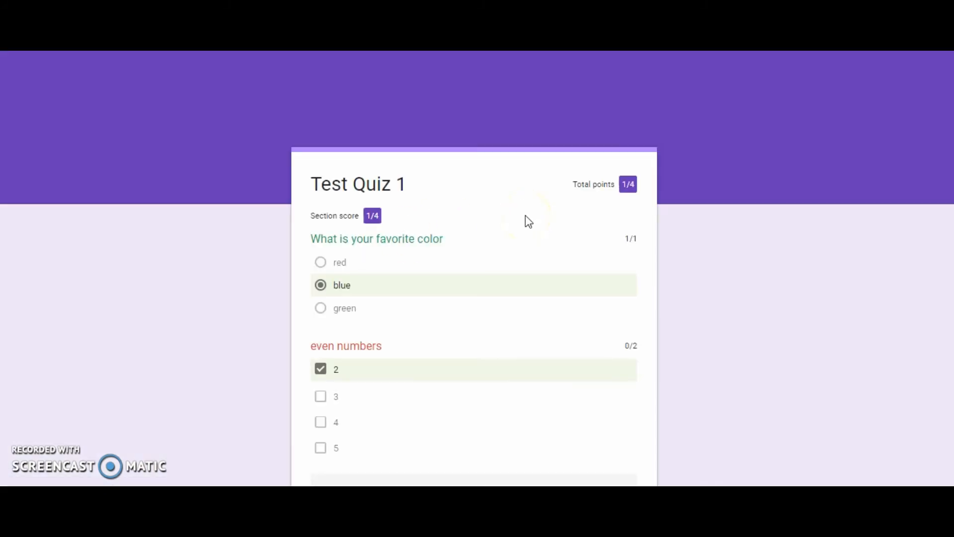
scroll(down, 3)
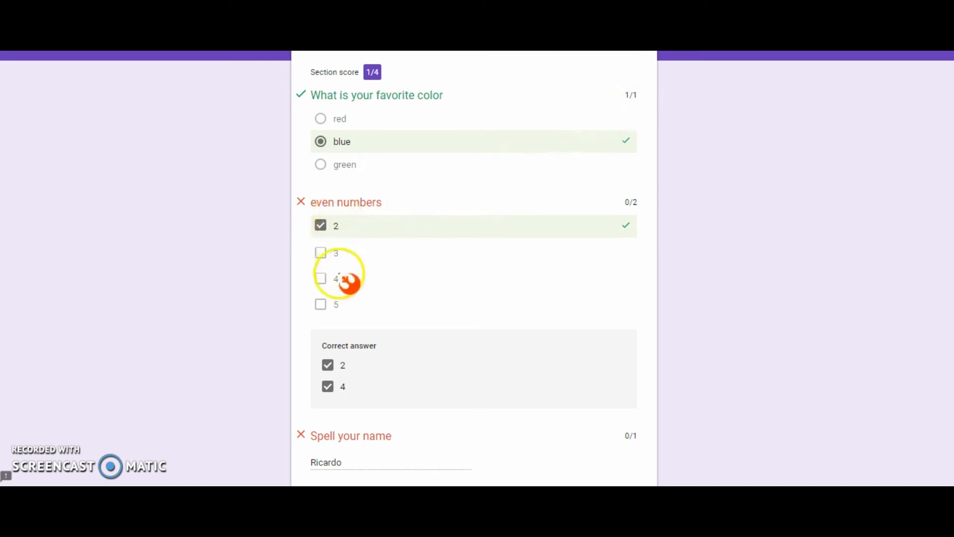
mouse_move(338, 234)
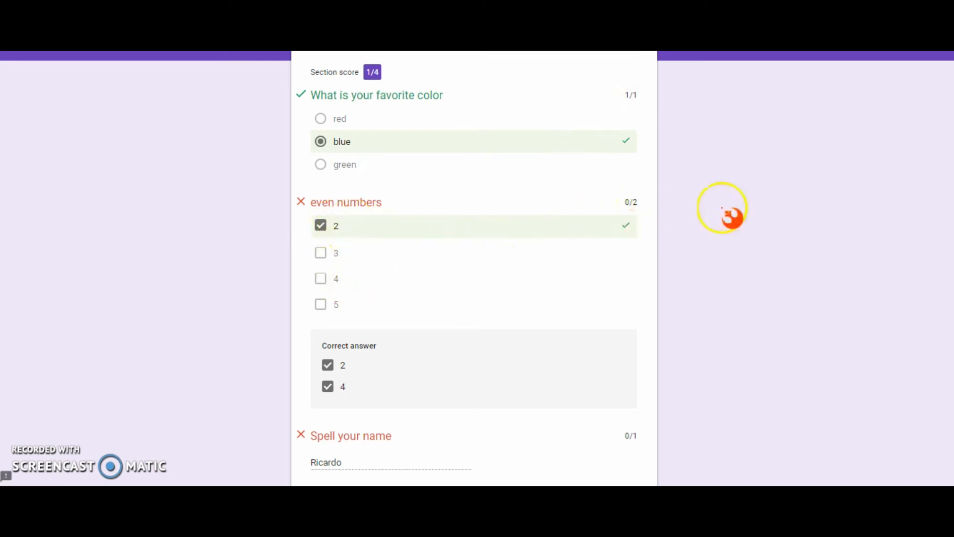
scroll(down, 3)
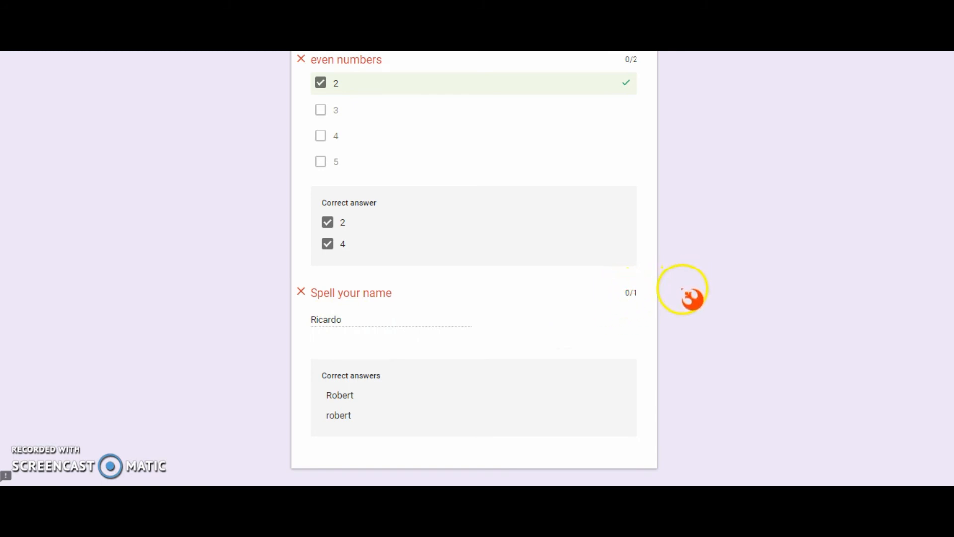
scroll(up, 3)
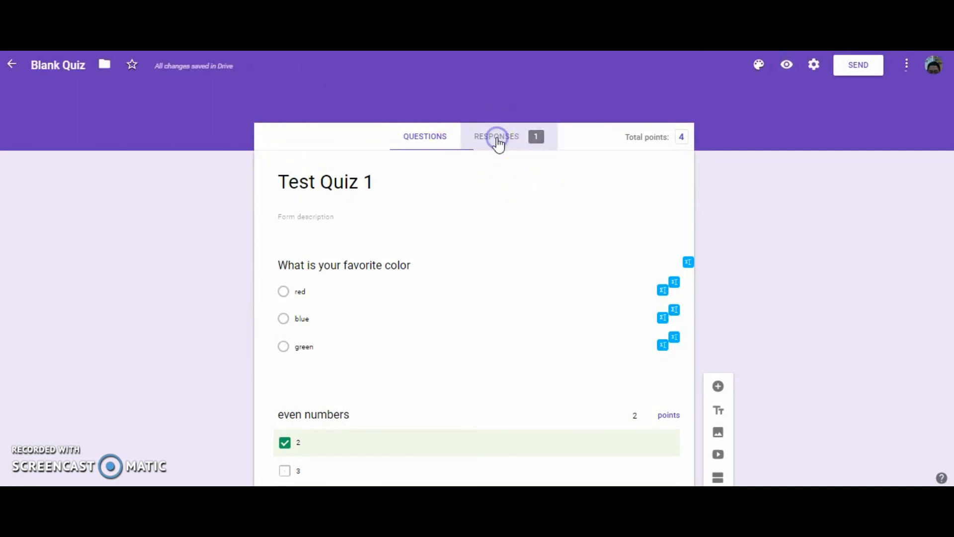
Step: Show the single 1/4-point response in the Responses tab's Individual view
click(496, 136)
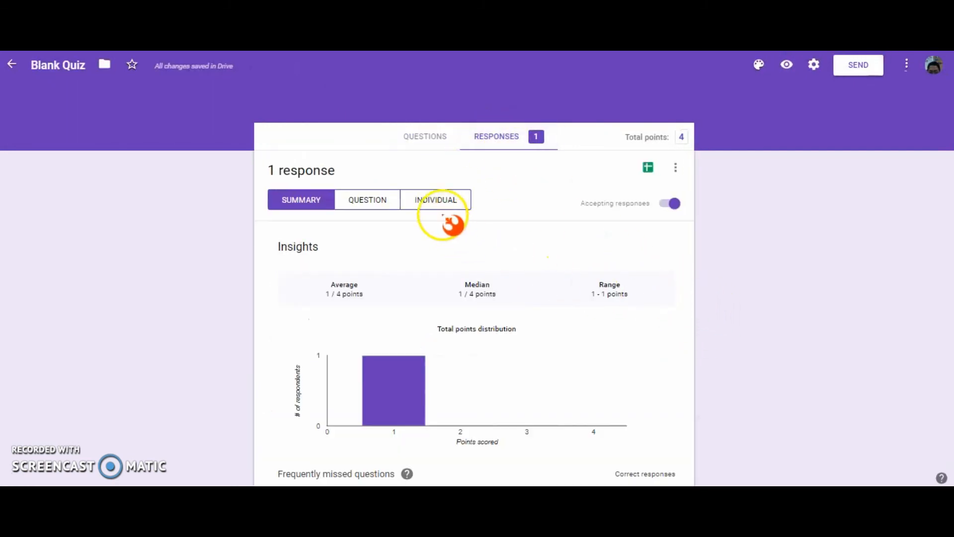
click(435, 199)
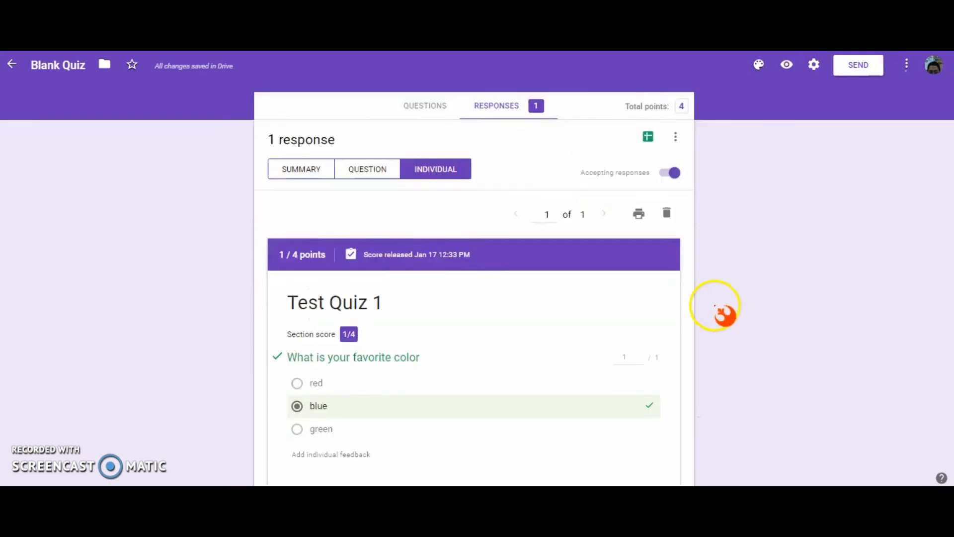
scroll(down, 3)
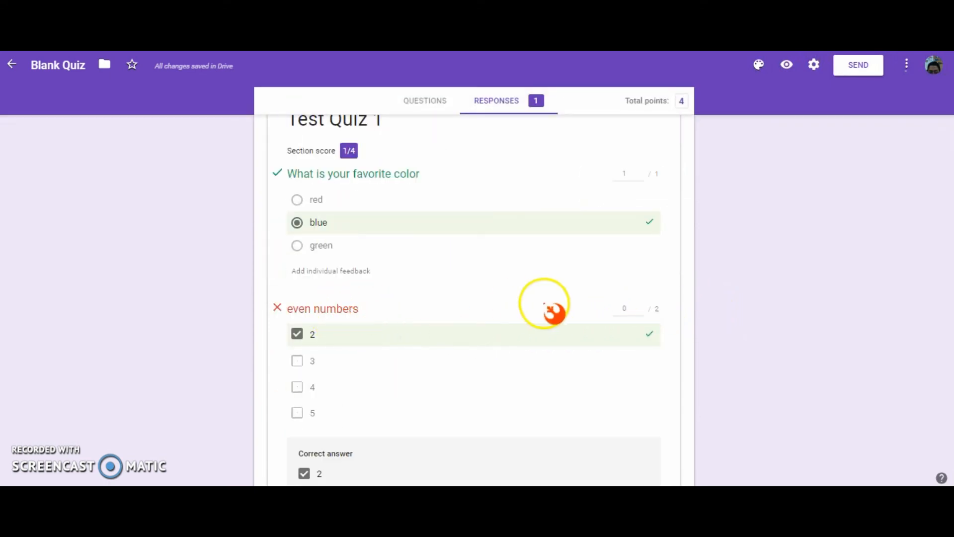